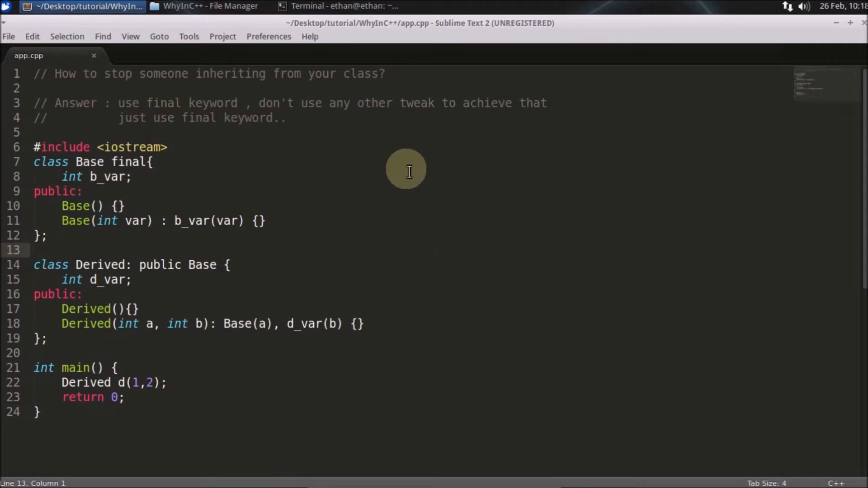
{"action": "mouse_move", "coordinate": [215, 135]}
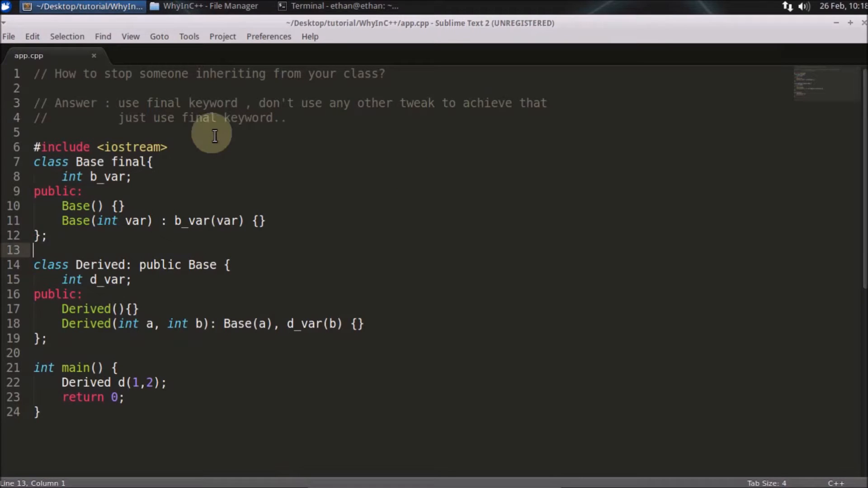
{"action": "mouse_move", "coordinate": [224, 83]}
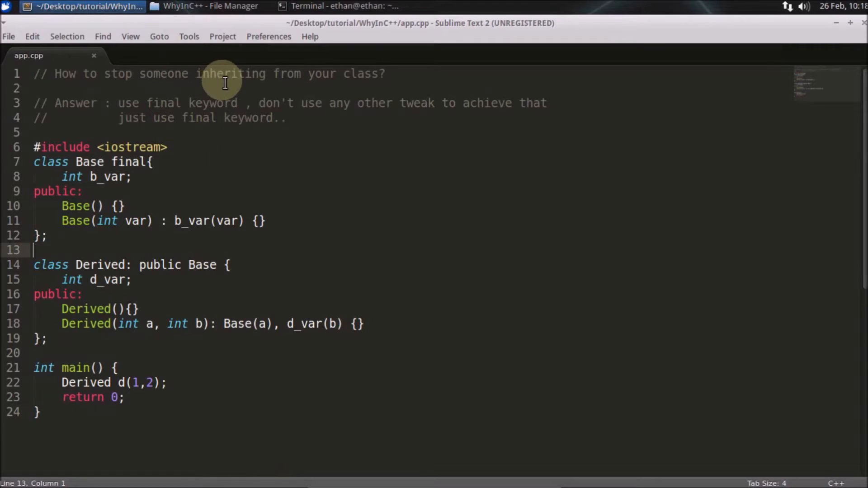
{"action": "mouse_move", "coordinate": [385, 87]}
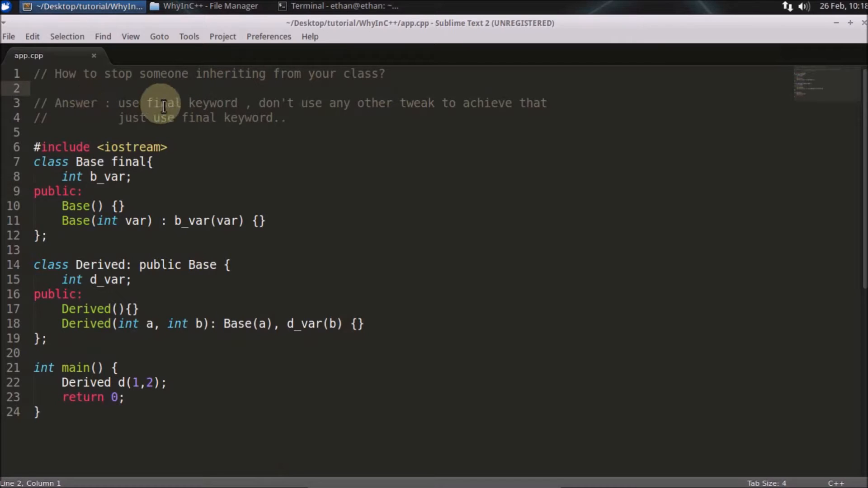
Step: Delete 'final' from class Base, add a blank line before 'return 0;', and place the cursor after Base
{"action": "double_click", "coordinate": [163, 103]}
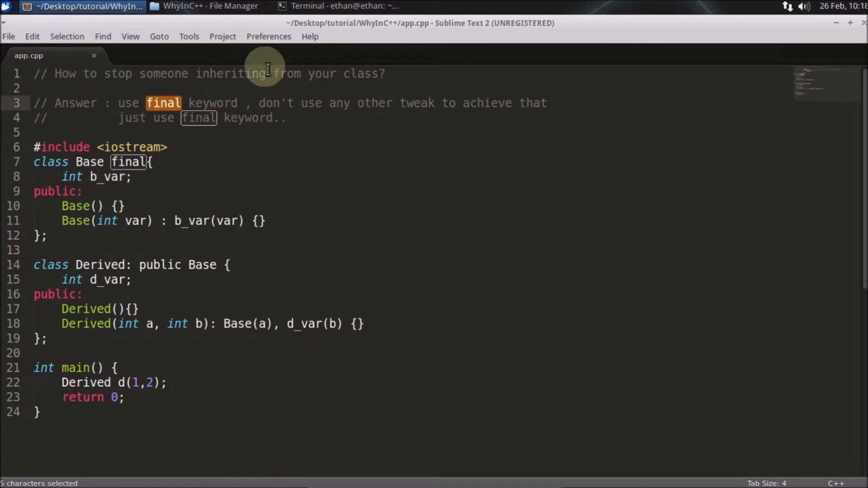
{"action": "mouse_move", "coordinate": [462, 113]}
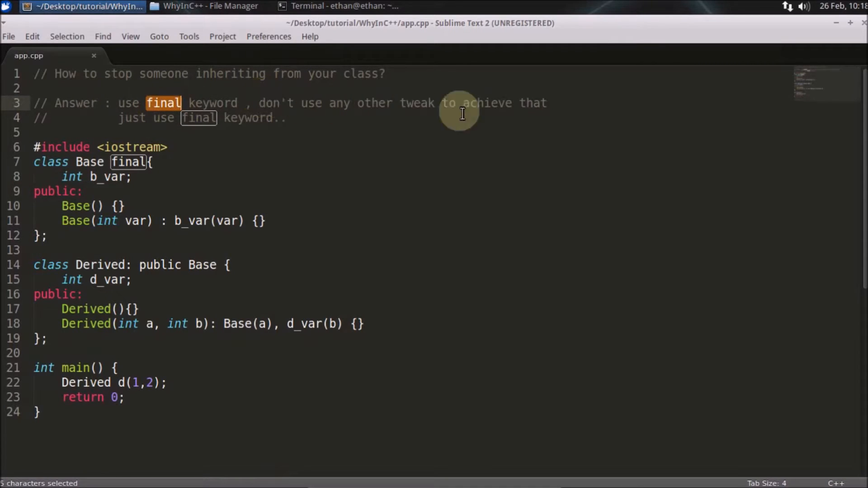
{"action": "mouse_move", "coordinate": [357, 136]}
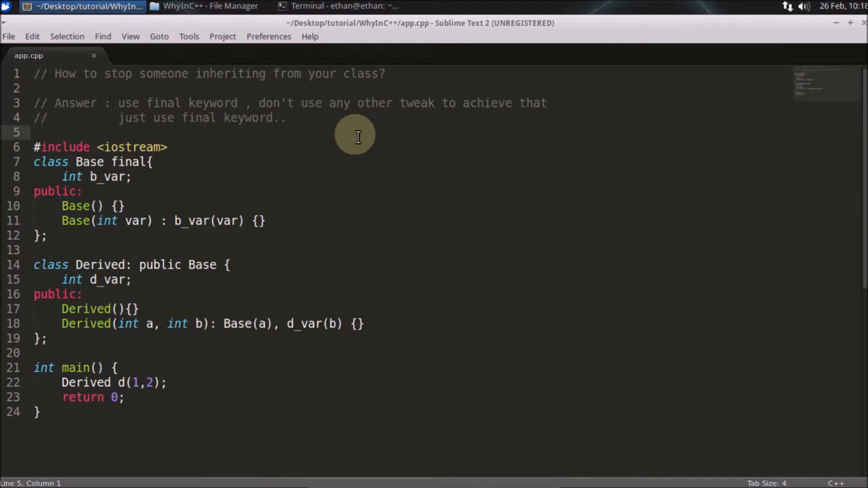
{"action": "mouse_move", "coordinate": [168, 99]}
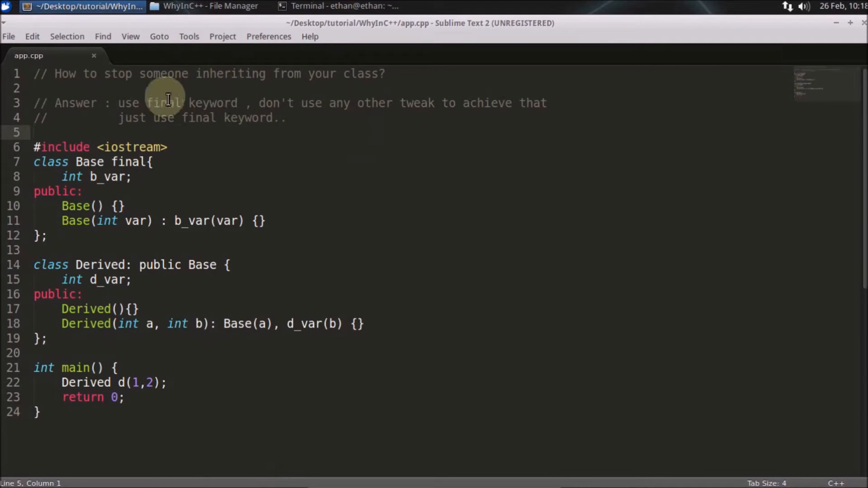
{"action": "double_click", "coordinate": [162, 103]}
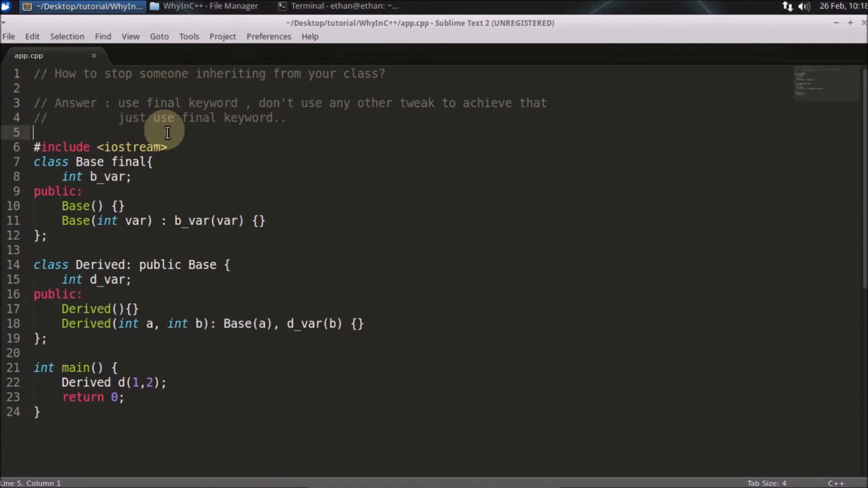
{"action": "double_click", "coordinate": [163, 103]}
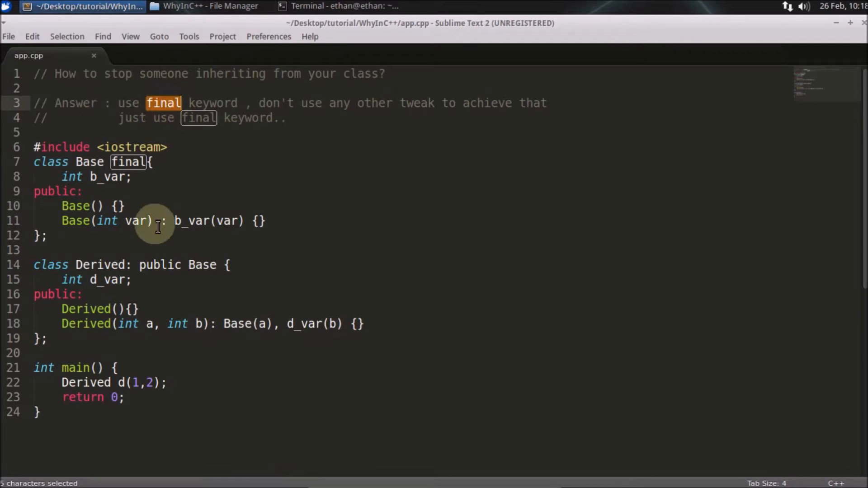
{"action": "mouse_move", "coordinate": [89, 182]}
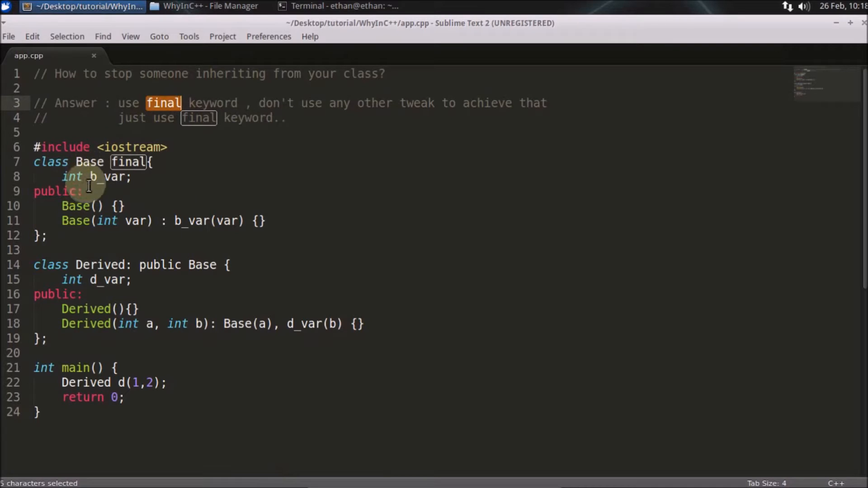
{"action": "mouse_move", "coordinate": [108, 323]}
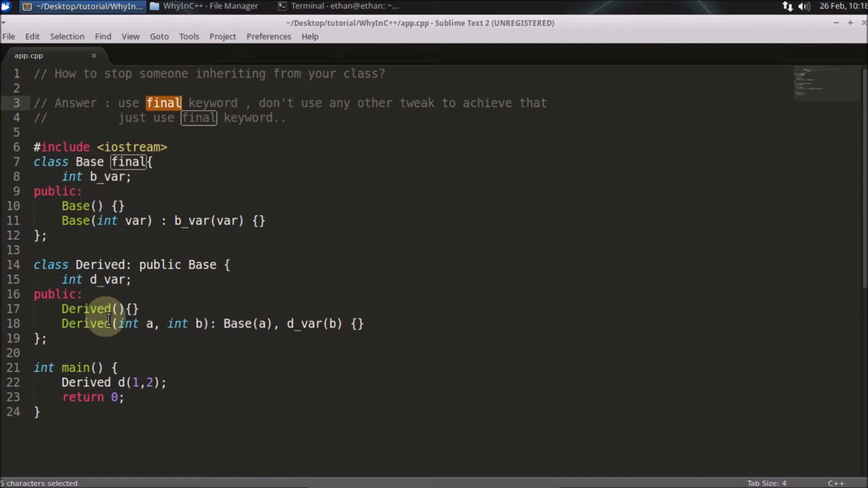
{"action": "mouse_move", "coordinate": [103, 187]}
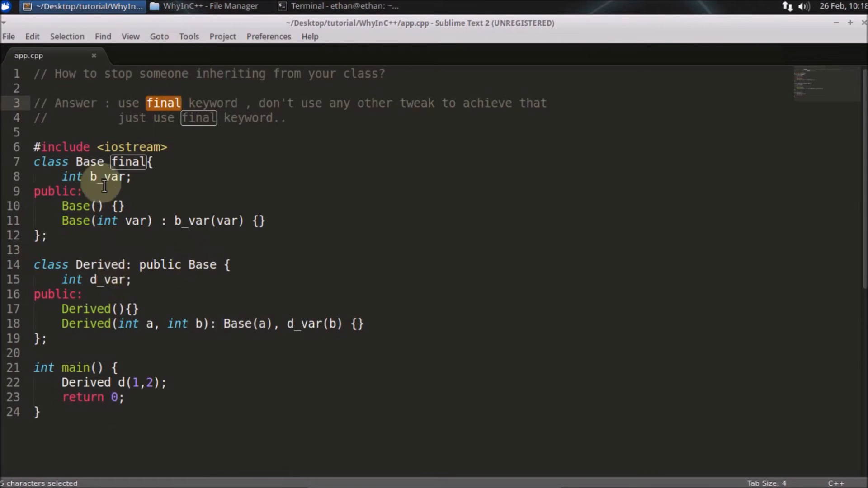
{"action": "mouse_move", "coordinate": [146, 324]}
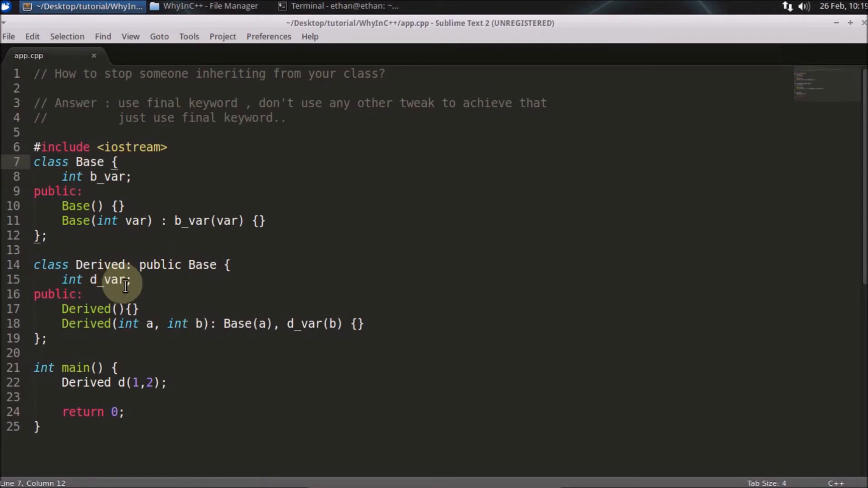
{"action": "left_click", "coordinate": [343, 6]}
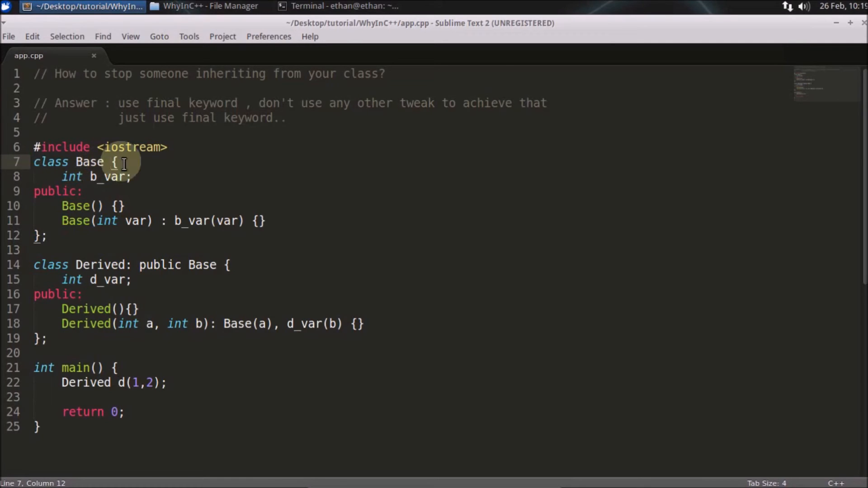
Step: Retype 'final' after 'class Base' and save app.cpp
{"action": "type", "text": "final"}
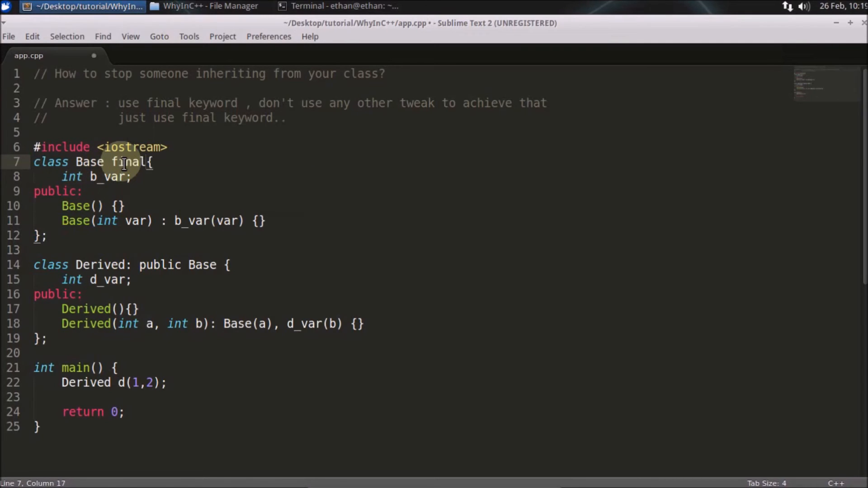
{"action": "key", "text": "ctrl+s"}
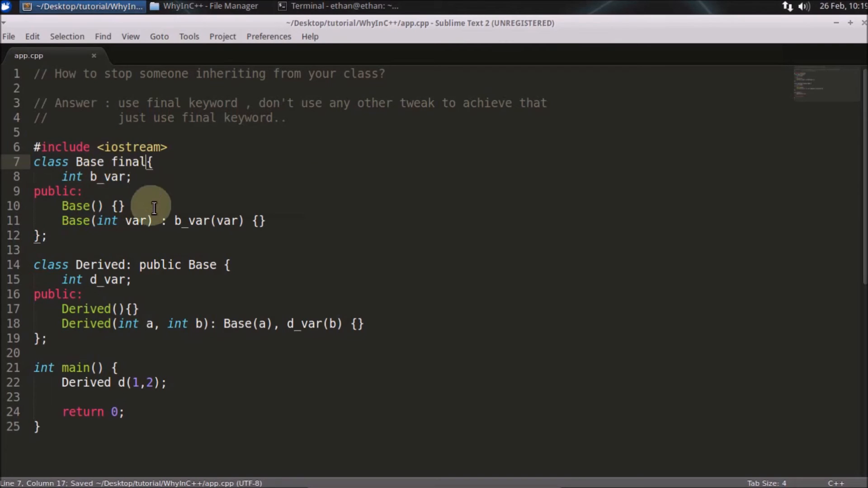
{"action": "mouse_move", "coordinate": [97, 220]}
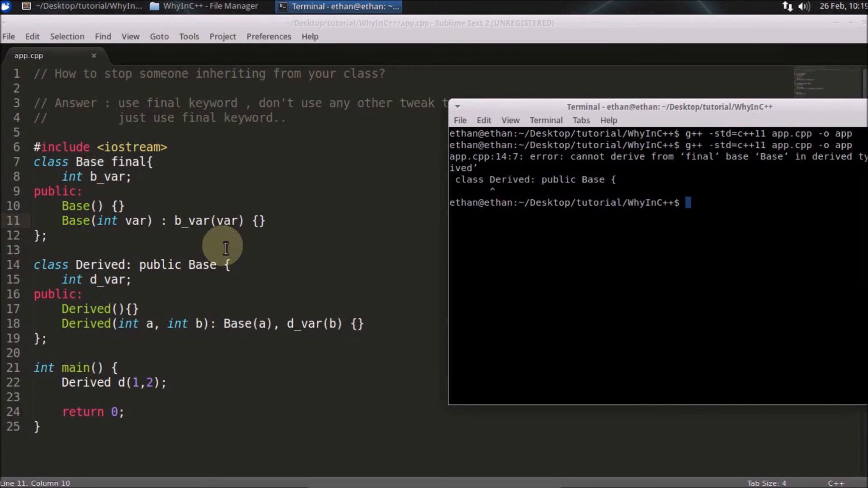
Step: Move the Terminal window into view to show the g++ -std=c++11 final-base error
{"action": "left_click_drag", "start_coordinate": [669, 107], "coordinate": [624, 99]}
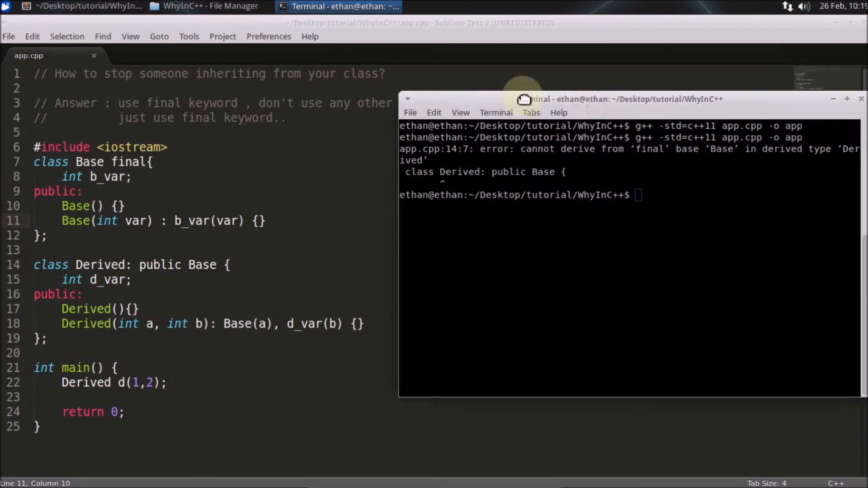
{"action": "left_click_drag", "start_coordinate": [522, 98], "coordinate": [575, 87]}
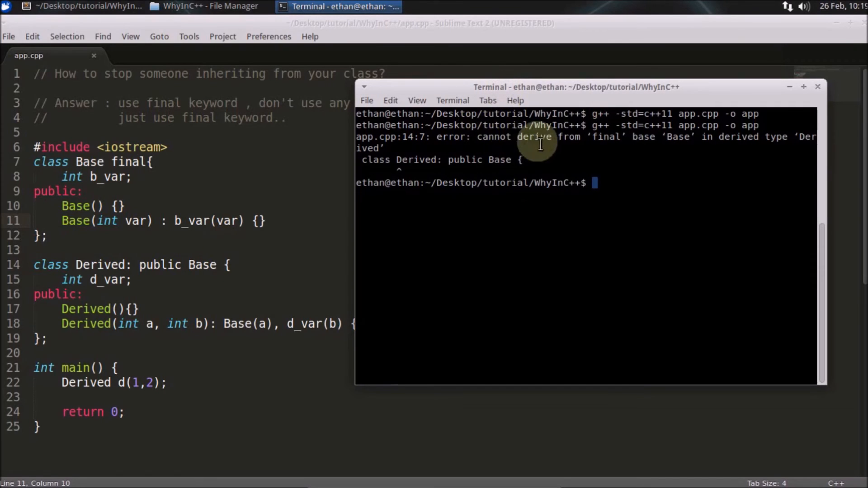
{"action": "mouse_move", "coordinate": [645, 141]}
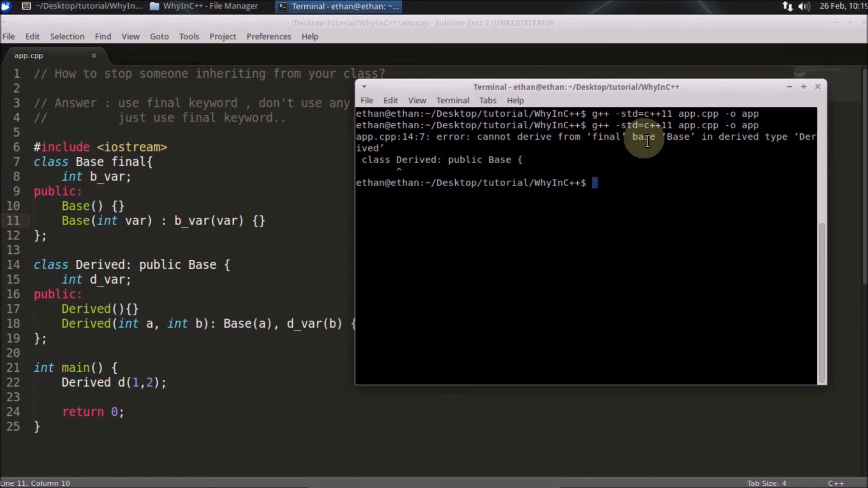